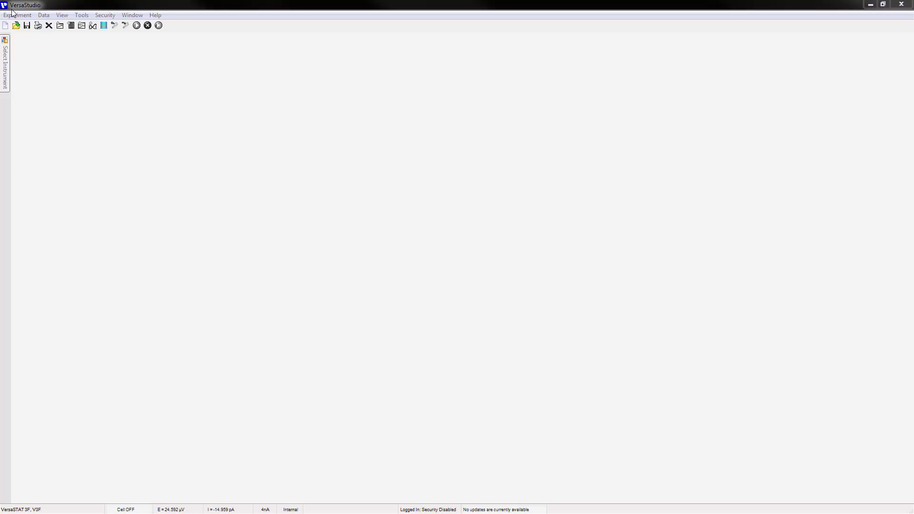
Step: Create a new experiment starting with Open Circuit and save it as 'VaryScanRateCV'
left_click(17, 14)
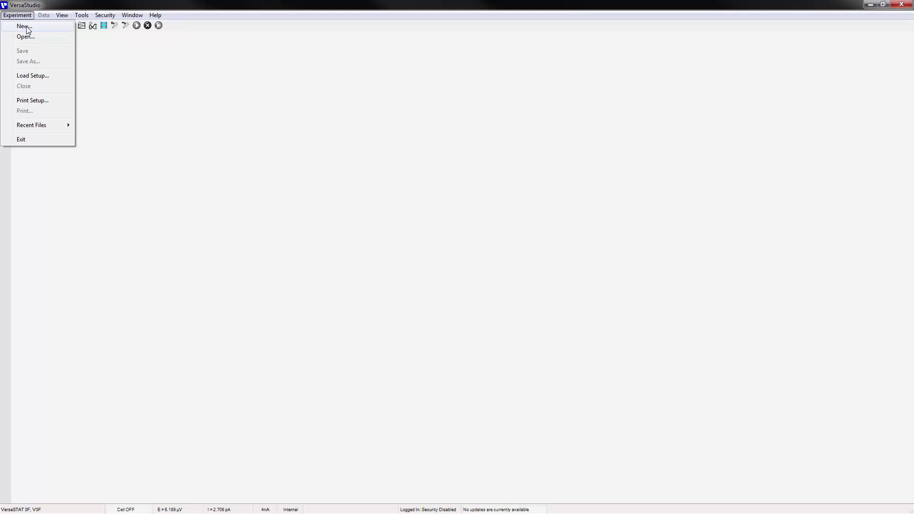
left_click(24, 26)
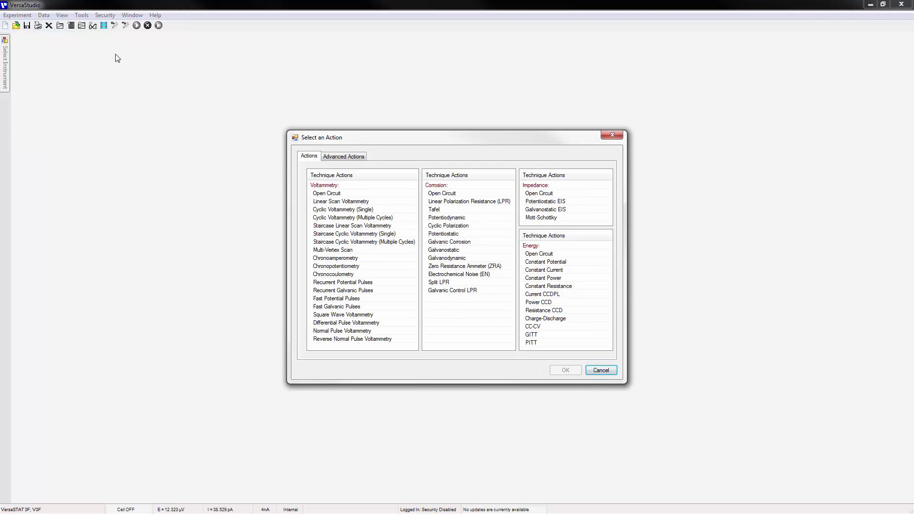
left_click(327, 193)
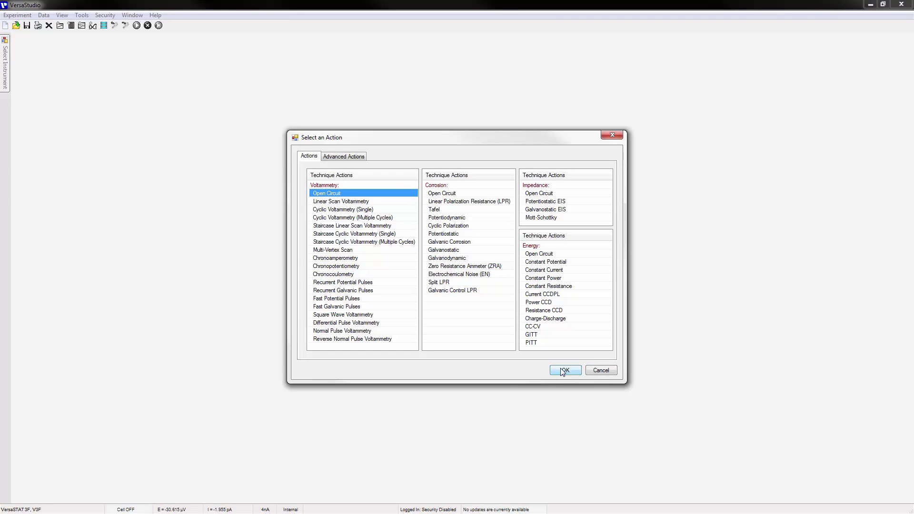
left_click(564, 370)
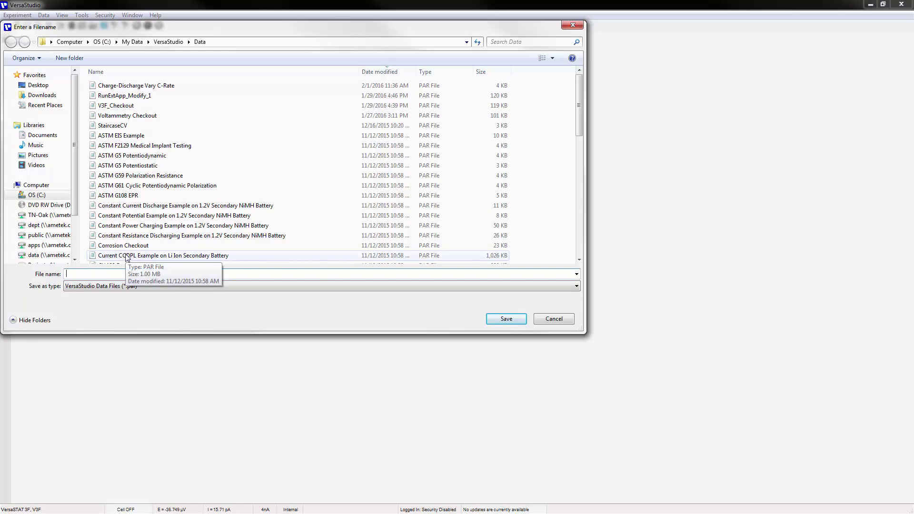
type("VarySca")
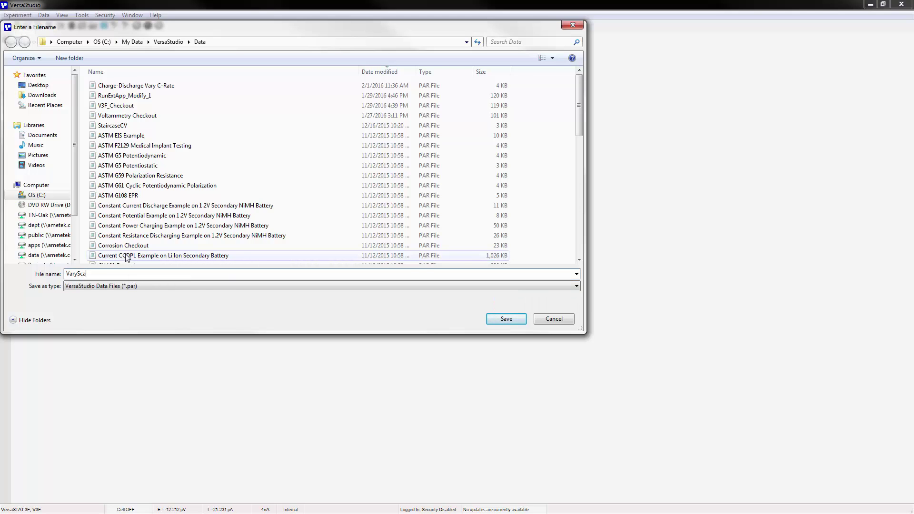
type("nRateCV")
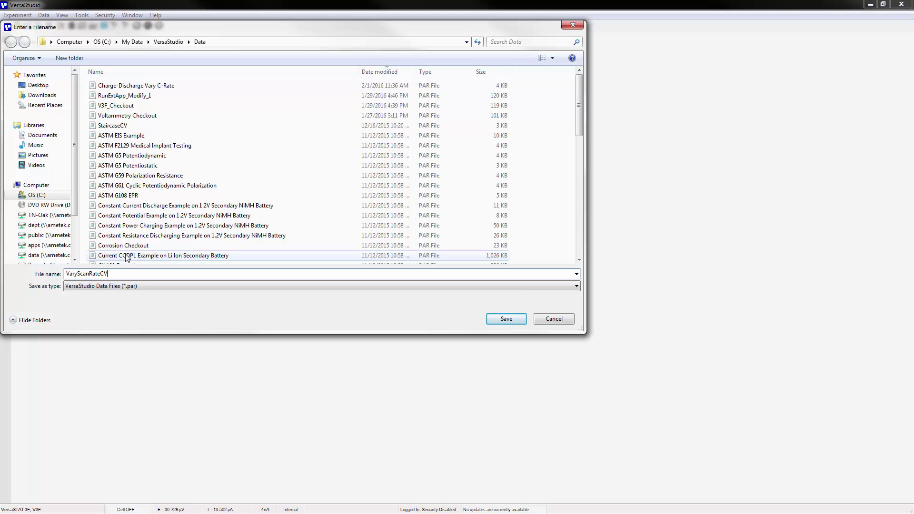
left_click(505, 319)
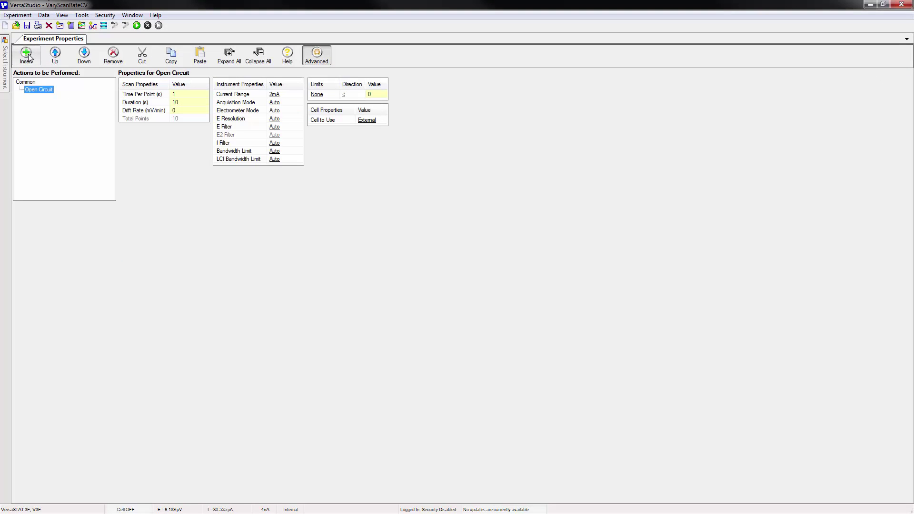
mouse_move(26, 56)
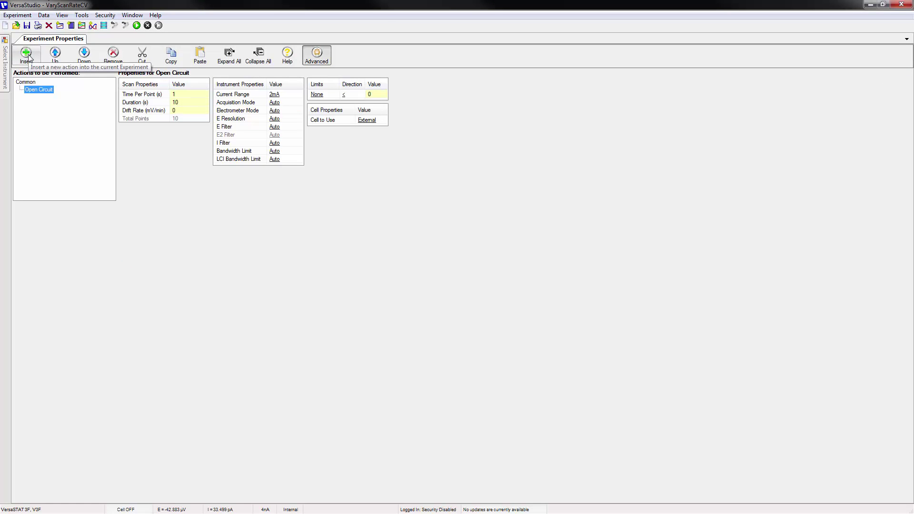
Step: Insert a Cyclic Voltammetry (Multiple Cycles) action after Open Circuit
left_click(26, 54)
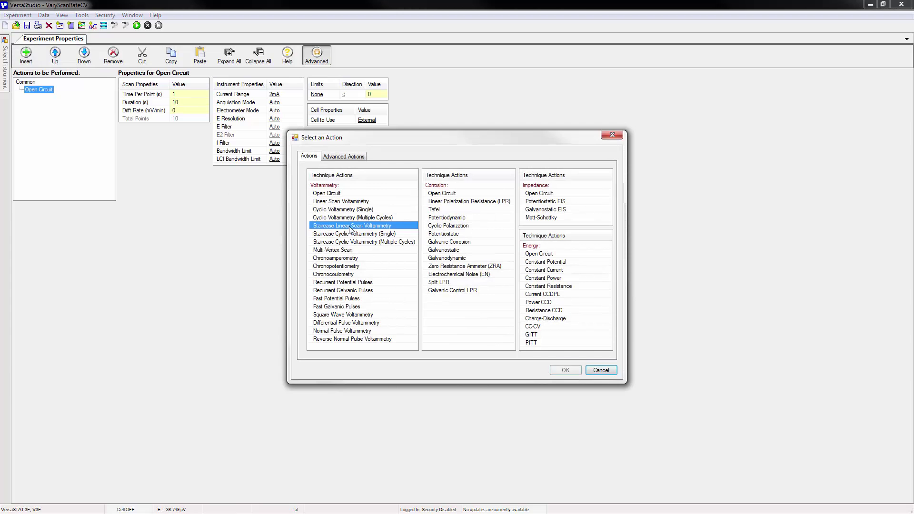
left_click(353, 217)
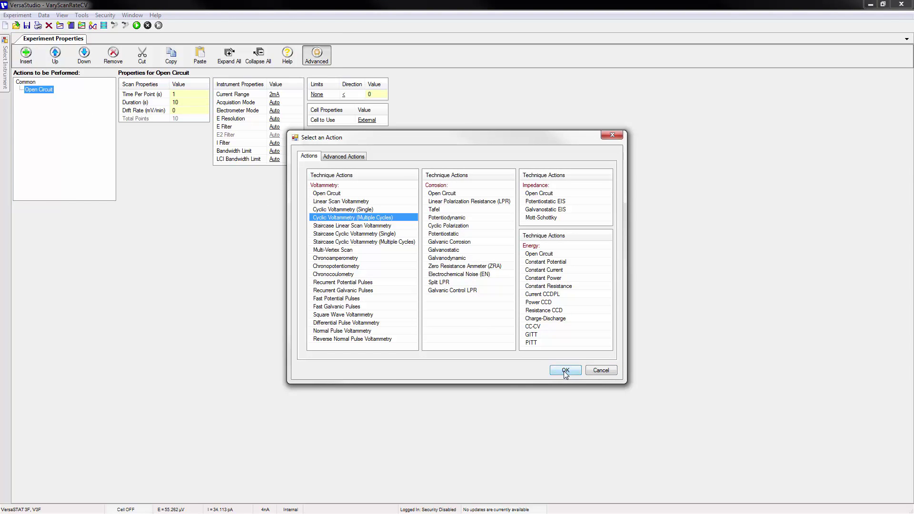
left_click(565, 371)
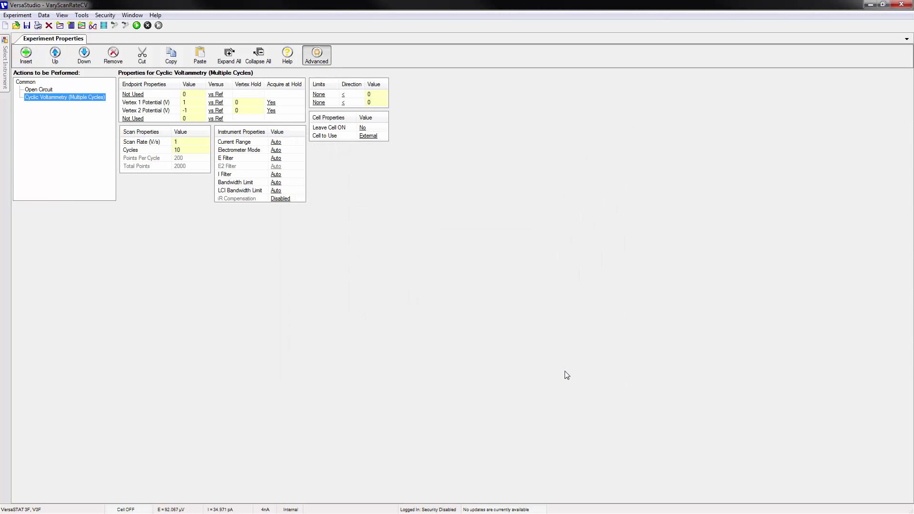
mouse_move(470, 283)
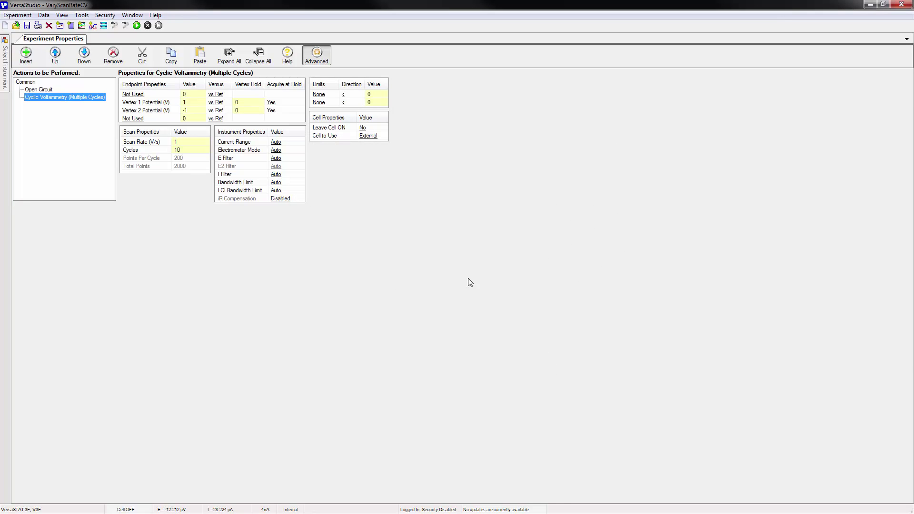
Step: Set the Open Circuit action duration to 60 s
left_click(39, 89)
type("60")
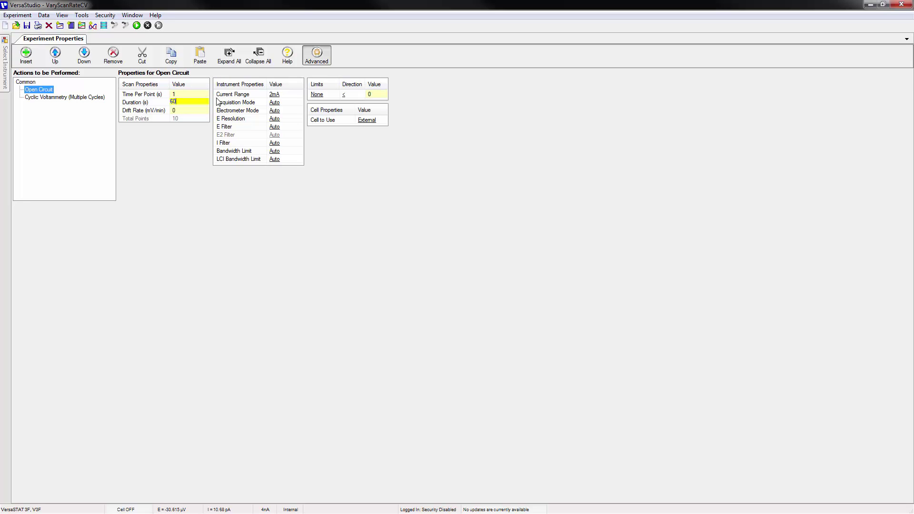
left_click(135, 101)
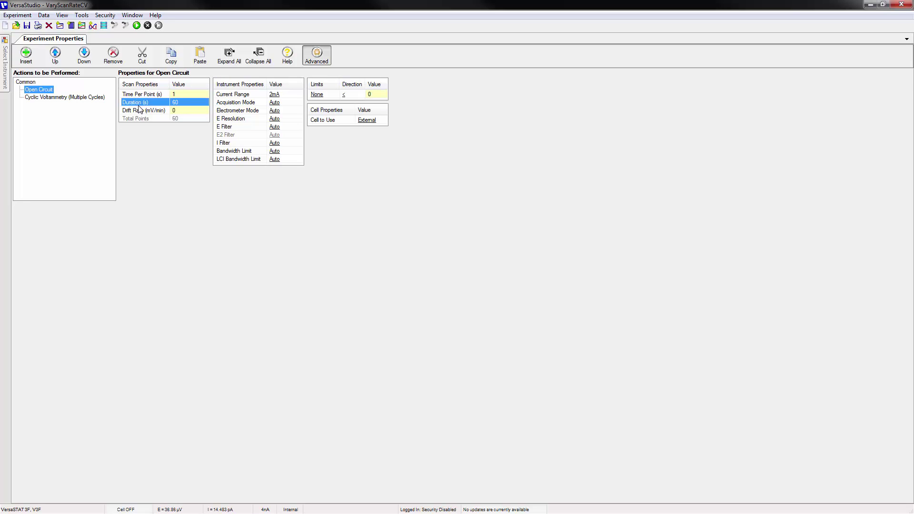
left_click(187, 93)
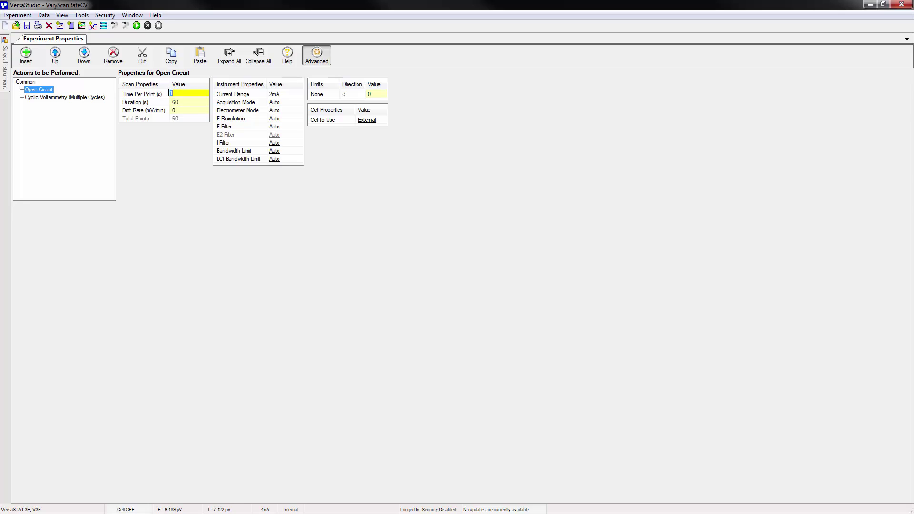
Step: Set the cyclic voltammetry vertices to 1.4 V and -0.2 V
left_click(63, 97)
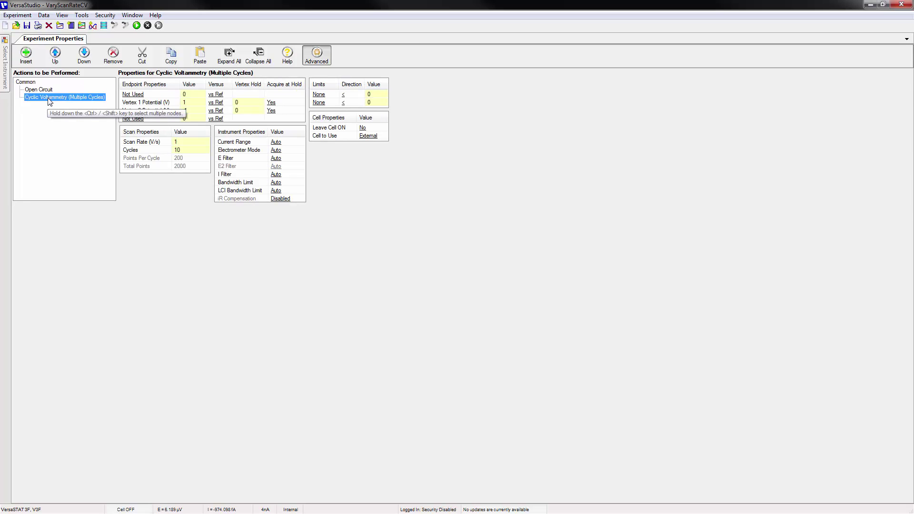
left_click(189, 102)
type(".4")
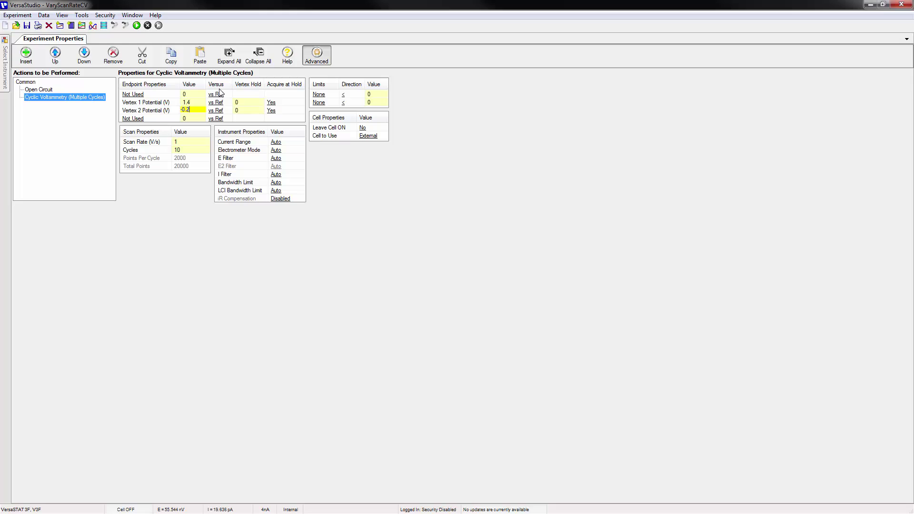
left_click(146, 110)
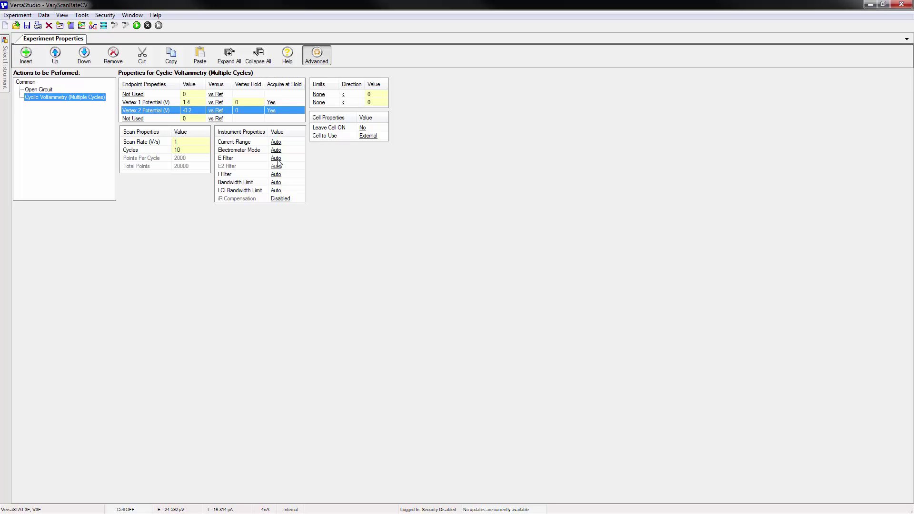
Step: Set E and I filters to 100 Hz and cycles to 3
left_click(278, 158)
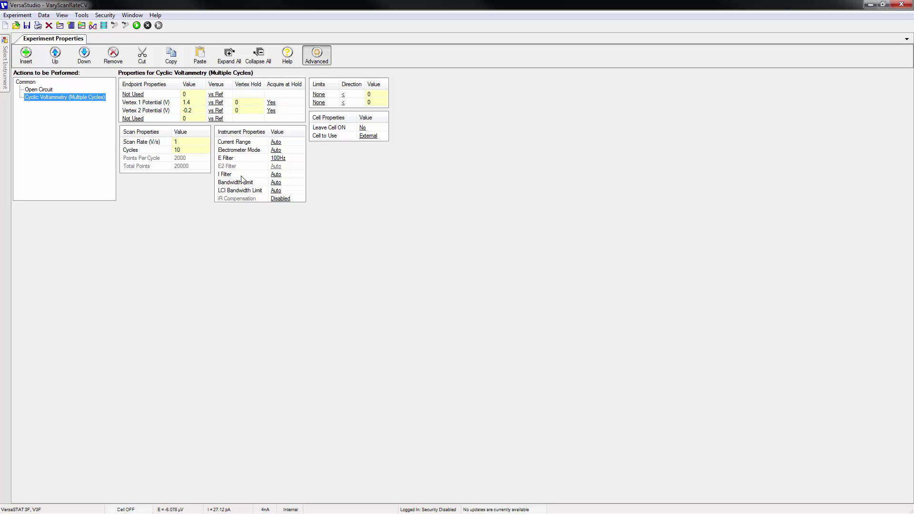
left_click(279, 159)
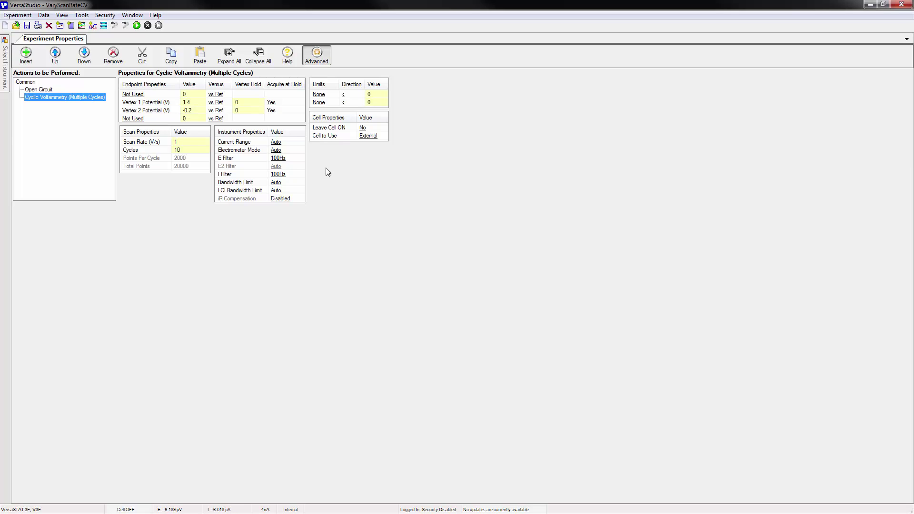
mouse_move(126, 150)
type("0.001")
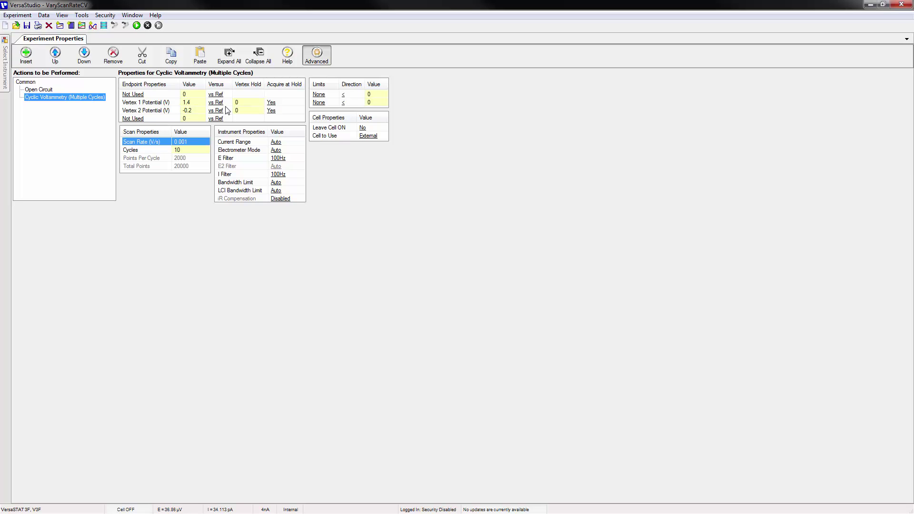
mouse_move(2, 114)
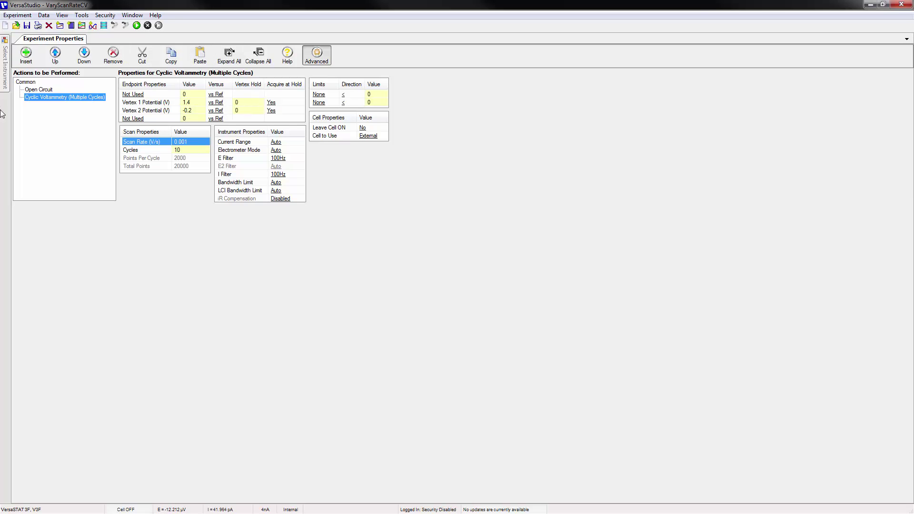
left_click(186, 150)
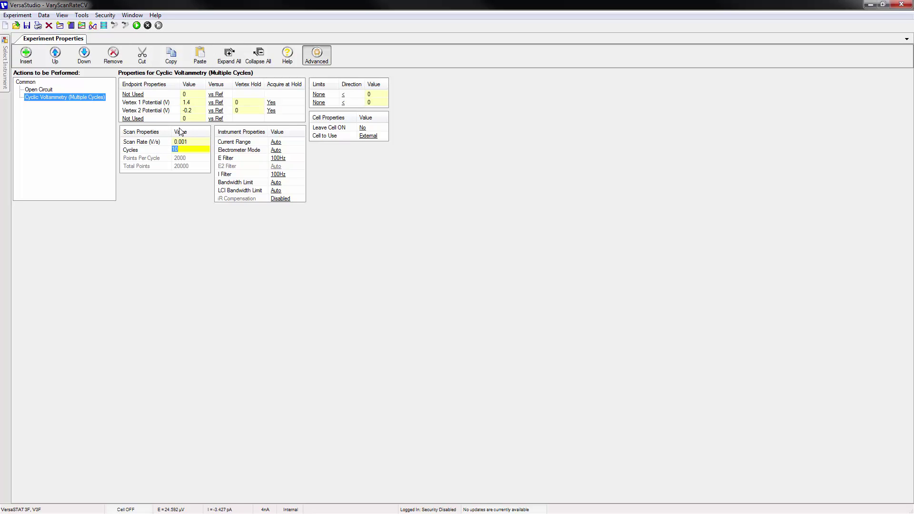
type("3")
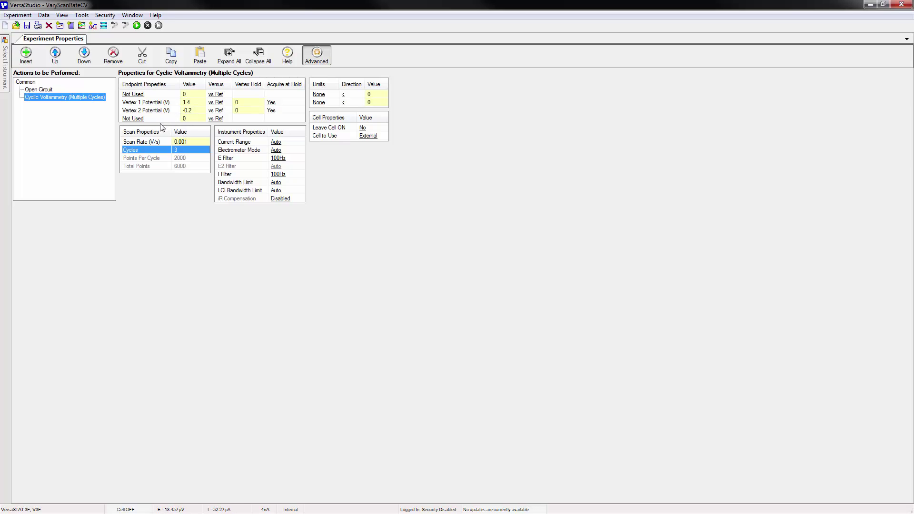
mouse_move(44, 91)
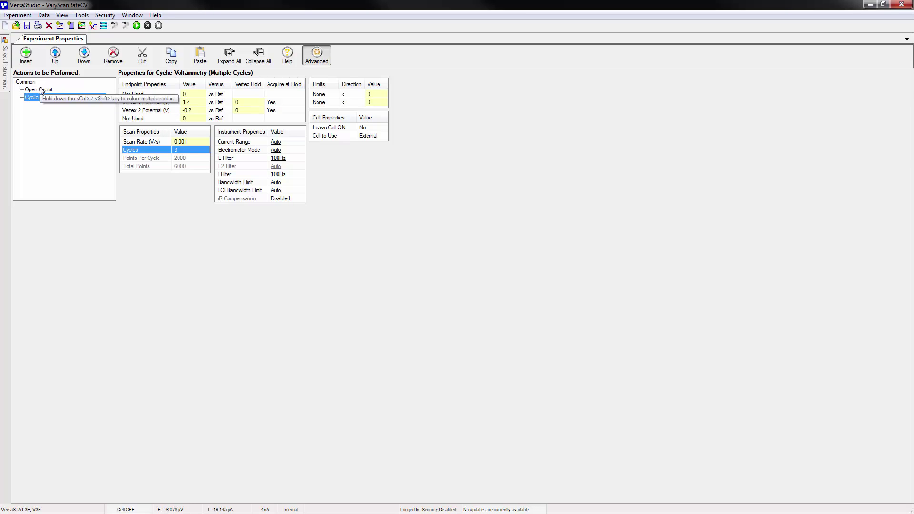
Step: Duplicate Open Circuit and place the copy below the cyclic voltammetry action
left_click(38, 89)
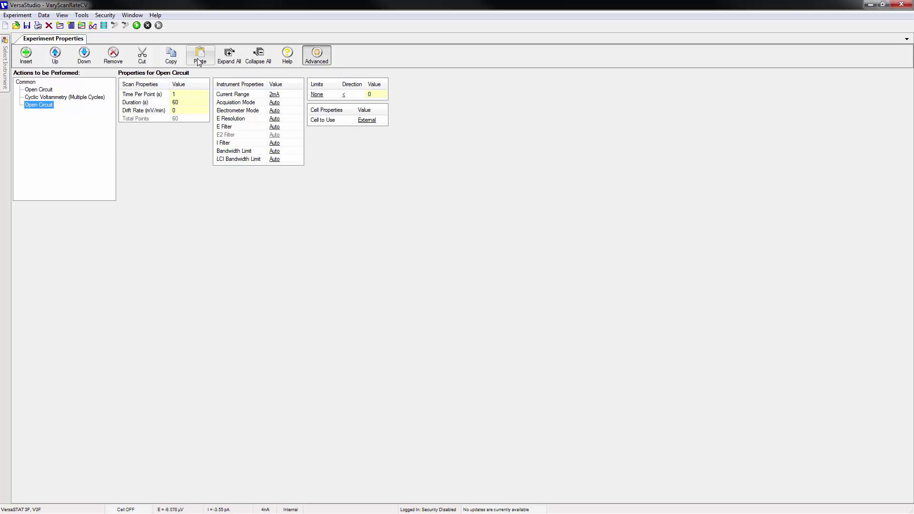
mouse_move(62, 97)
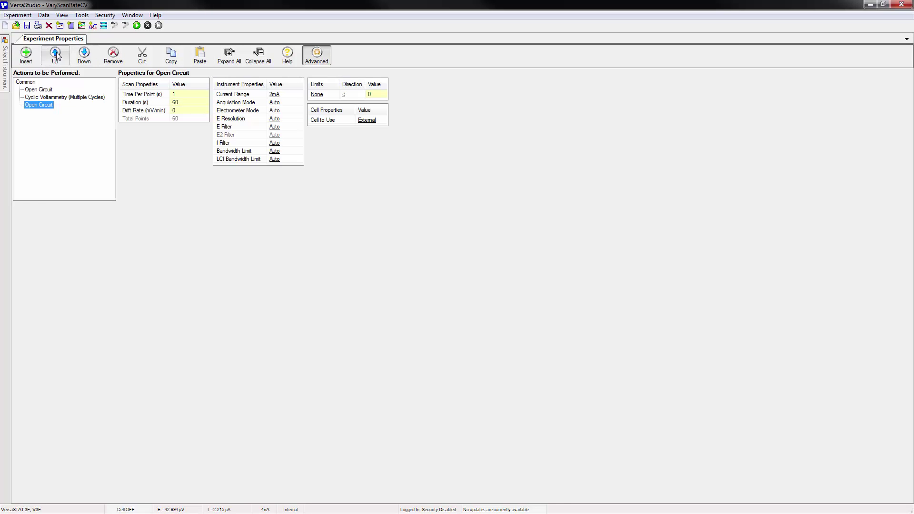
left_click(84, 55)
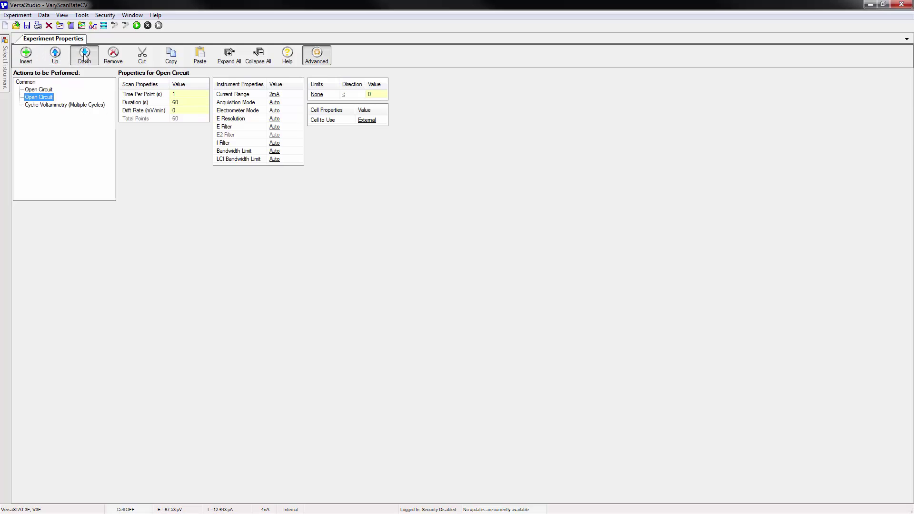
left_click(83, 54)
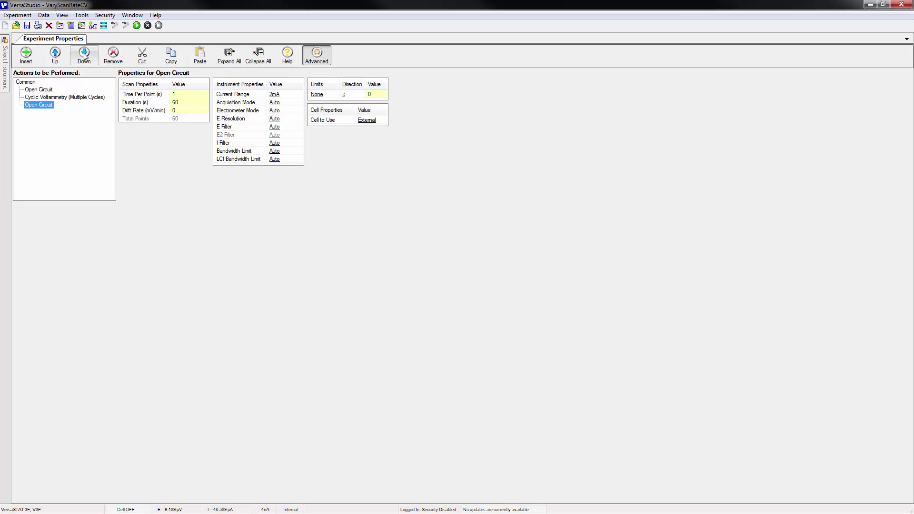
left_click(64, 97)
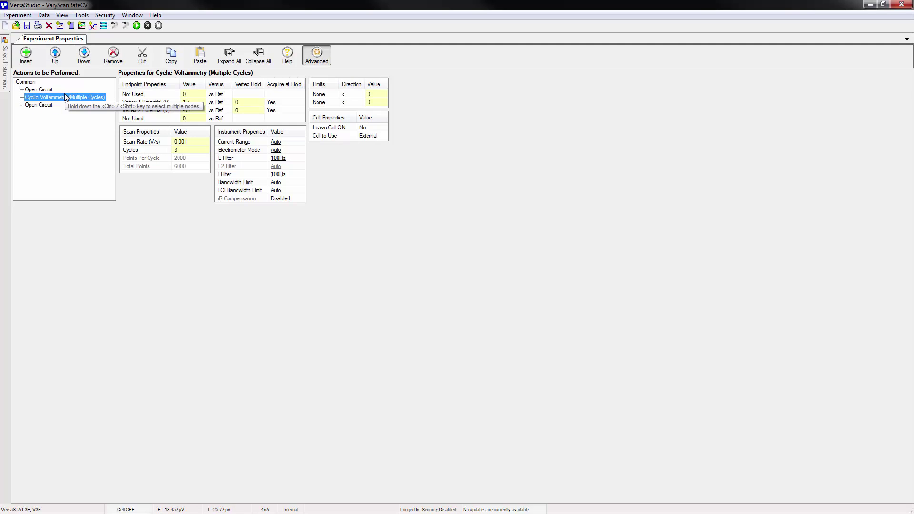
Step: Paste a copy of the Cyclic Voltammetry action after the second Open Circuit
right_click(45, 97)
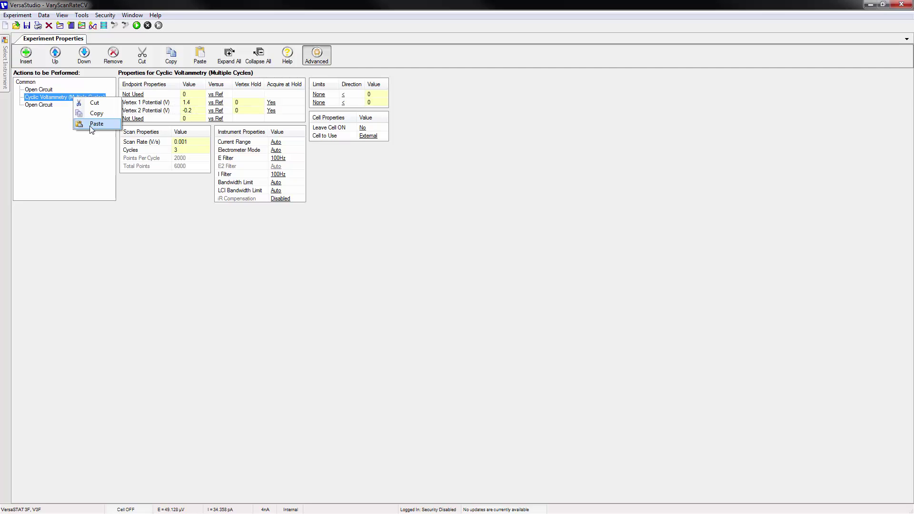
left_click(97, 124)
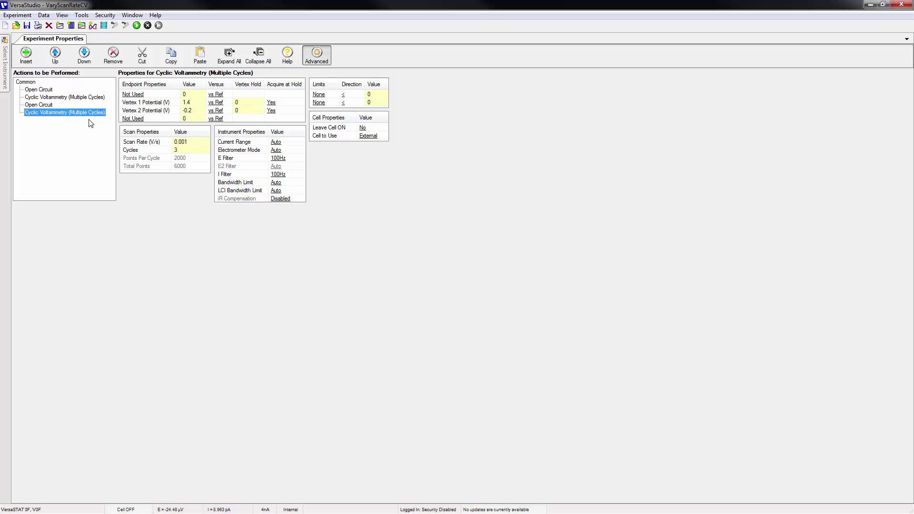
mouse_move(64, 112)
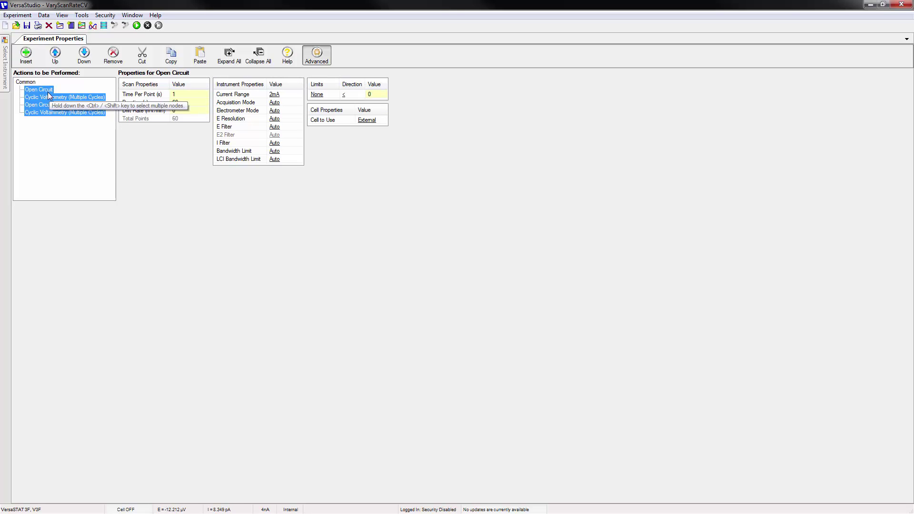
Step: Copy the four selected actions and paste them to make eight
right_click(65, 96)
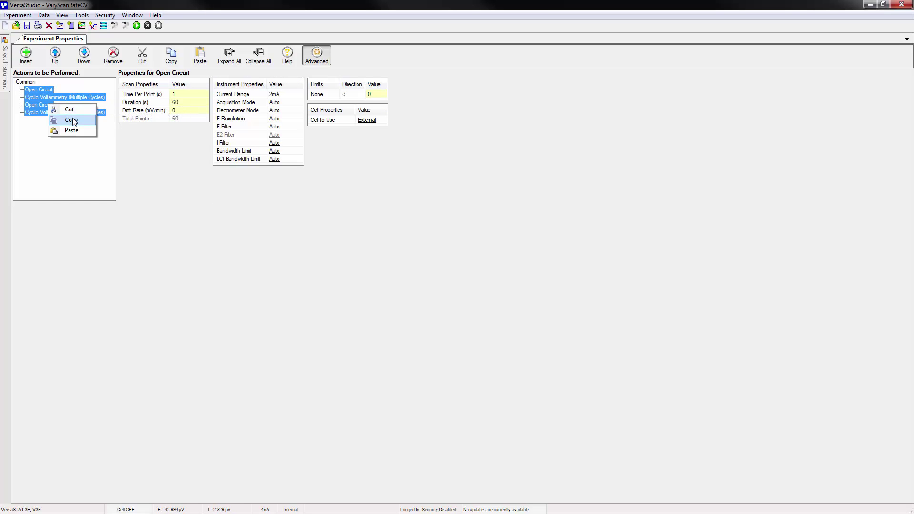
mouse_move(66, 128)
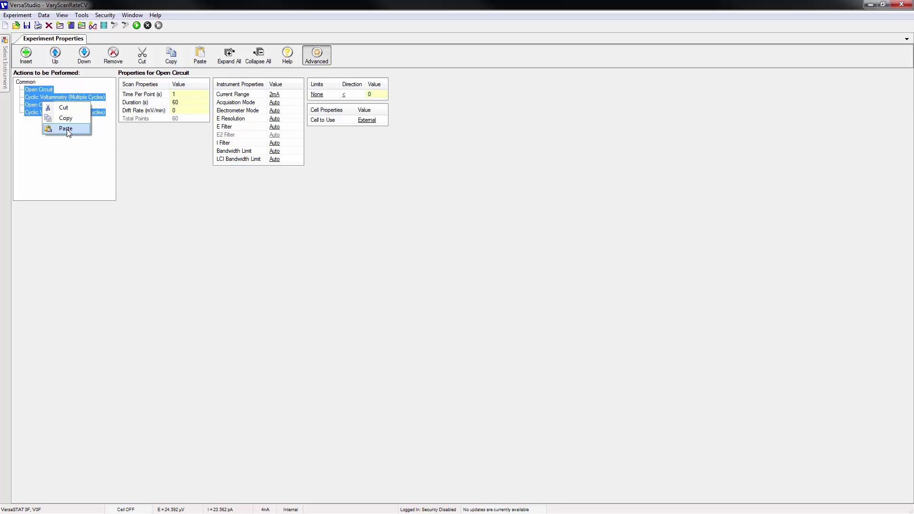
left_click(66, 129)
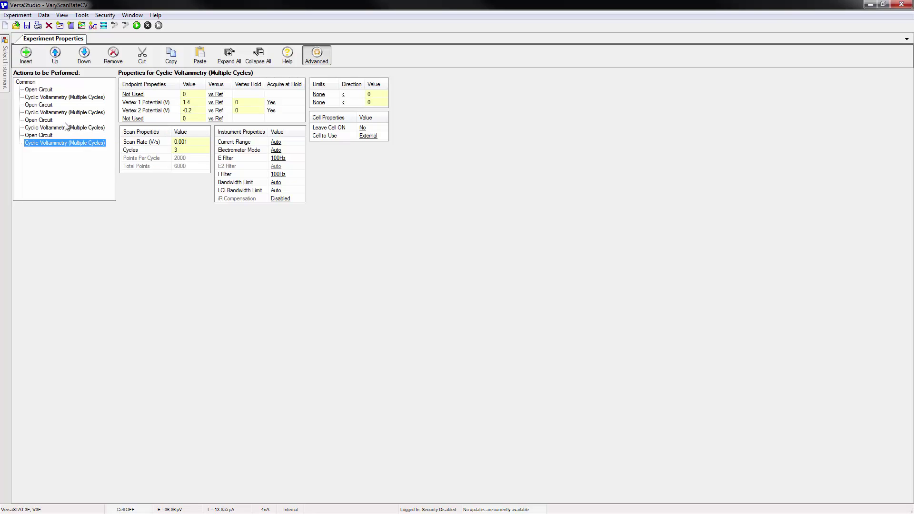
mouse_move(200, 209)
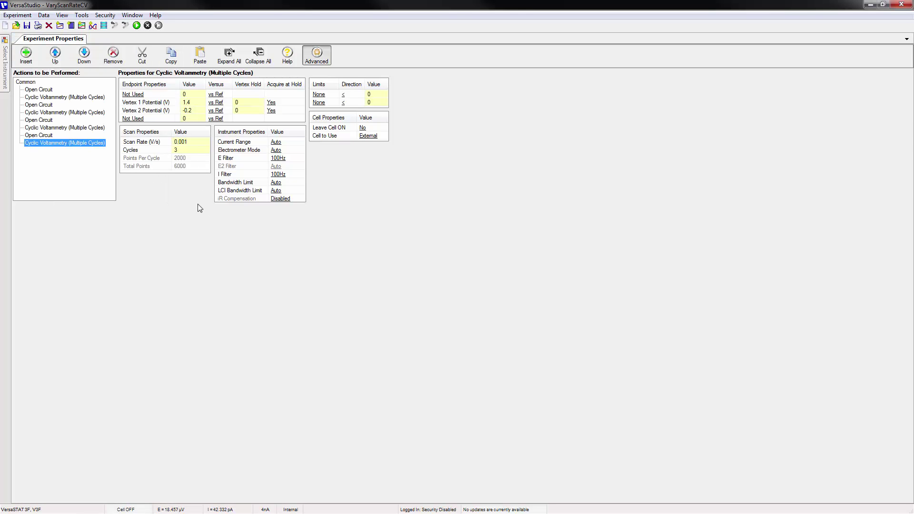
Step: Edit the Cyclic Voltammetry scan rates, setting the last to 0.1 V/s
left_click(65, 97)
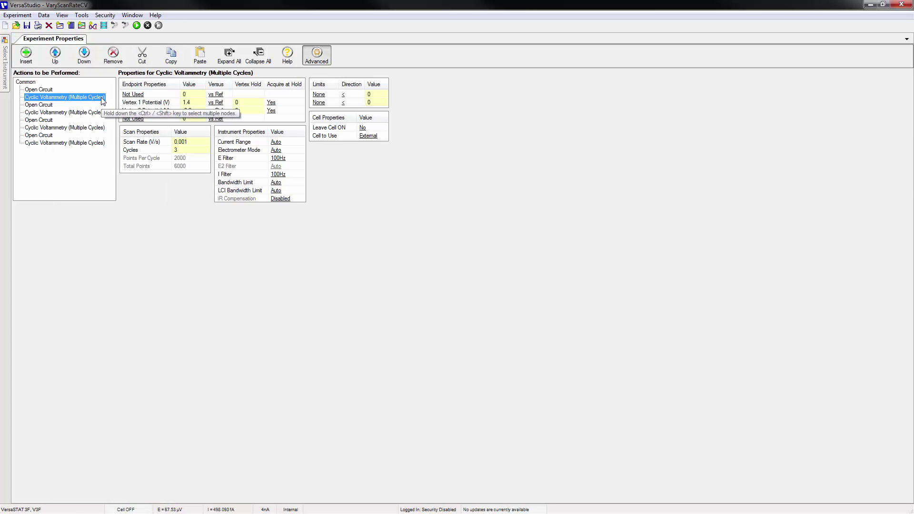
mouse_move(101, 127)
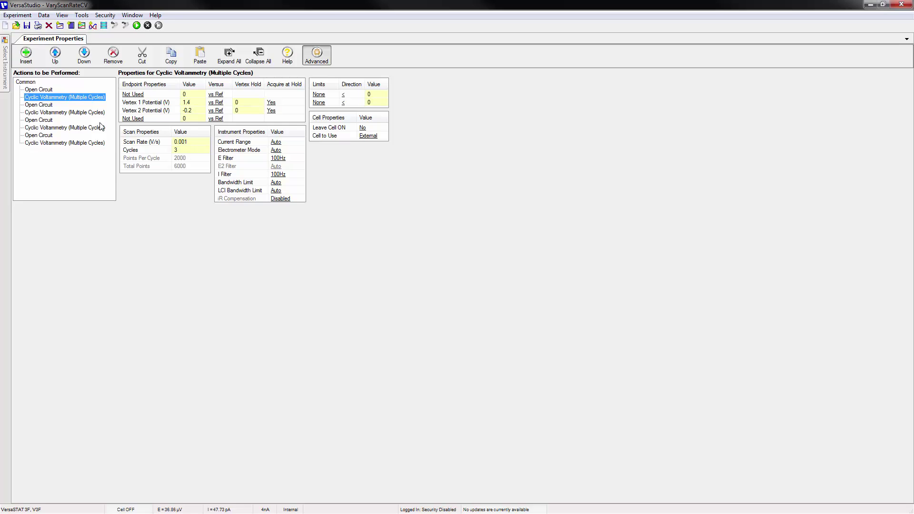
left_click(186, 142)
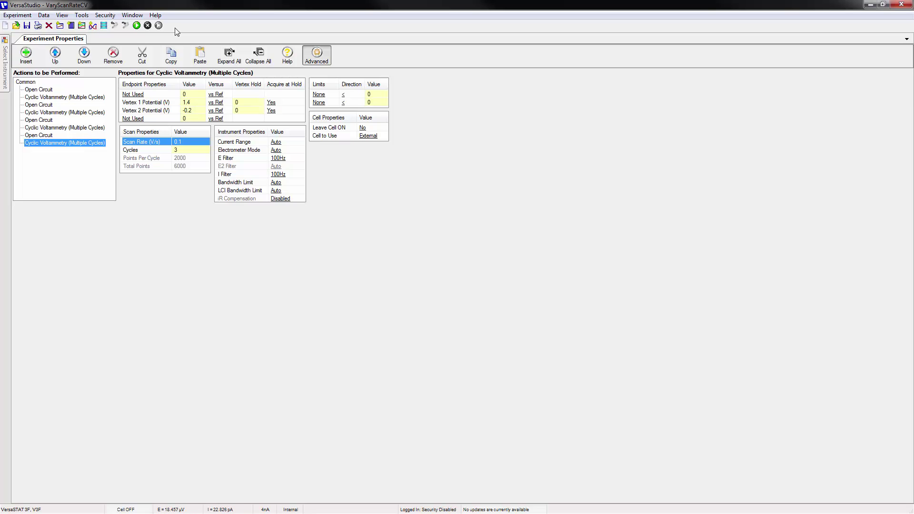
mouse_move(762, 32)
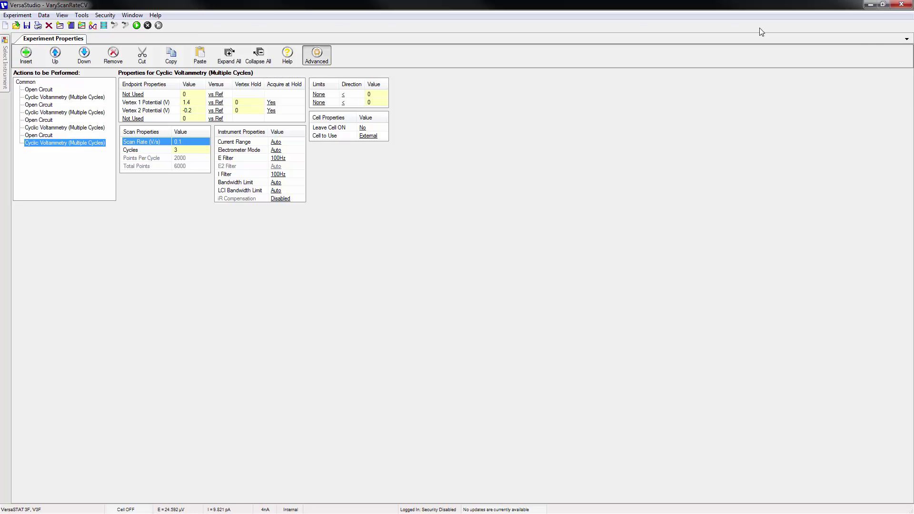